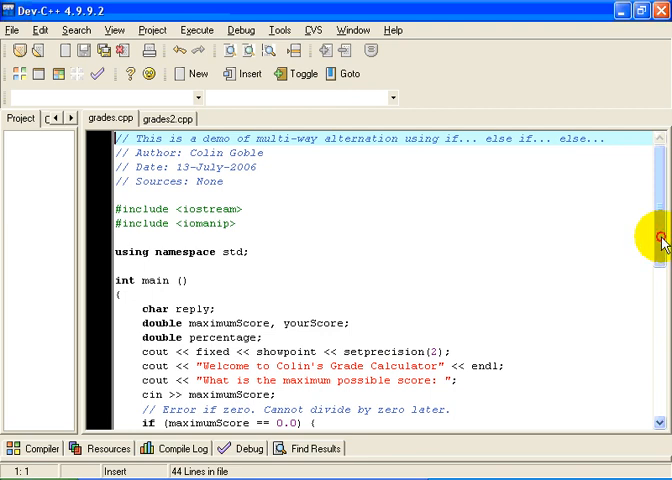
# In grades.cpp, highlight the reply, yourScore and maximumScore variable names
pyautogui.scroll(-3)
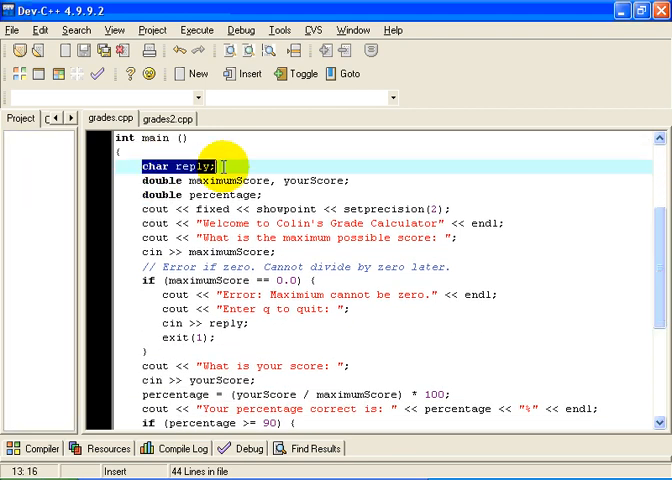
pyautogui.moveTo(228, 164)
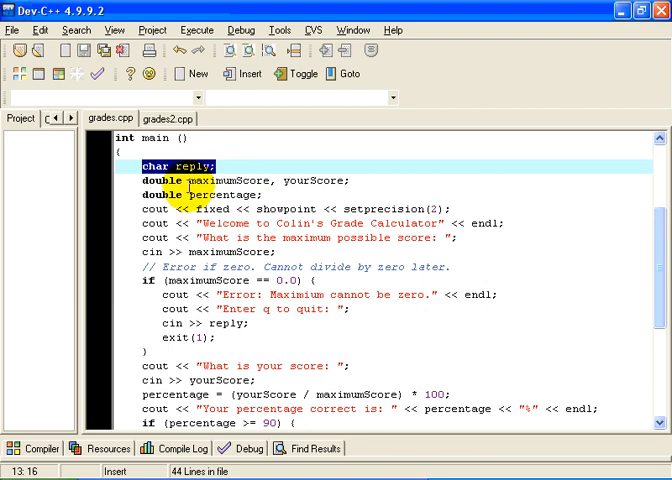
pyautogui.doubleClick(238, 180)
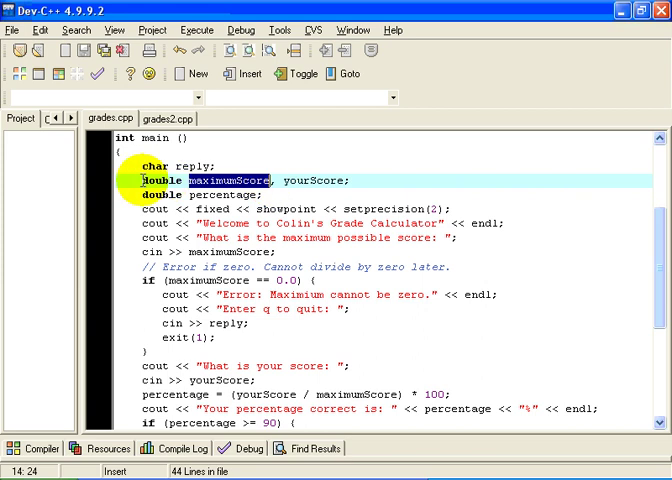
pyautogui.doubleClick(311, 181)
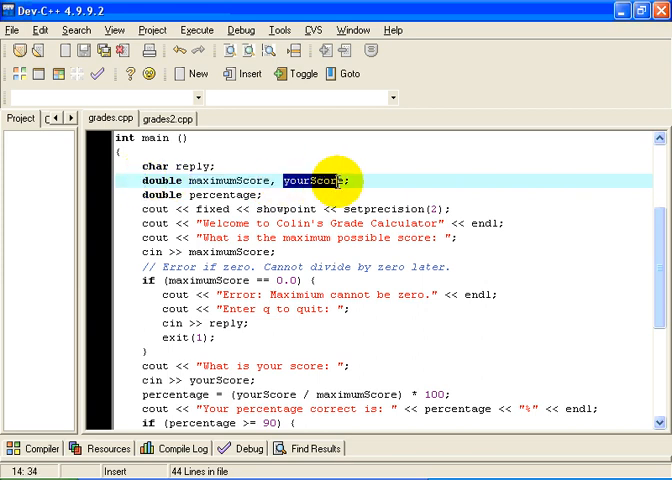
pyautogui.moveTo(348, 218)
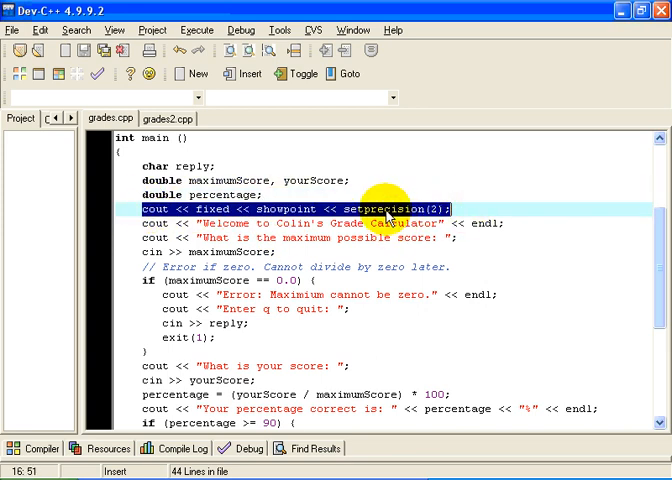
pyautogui.moveTo(311, 246)
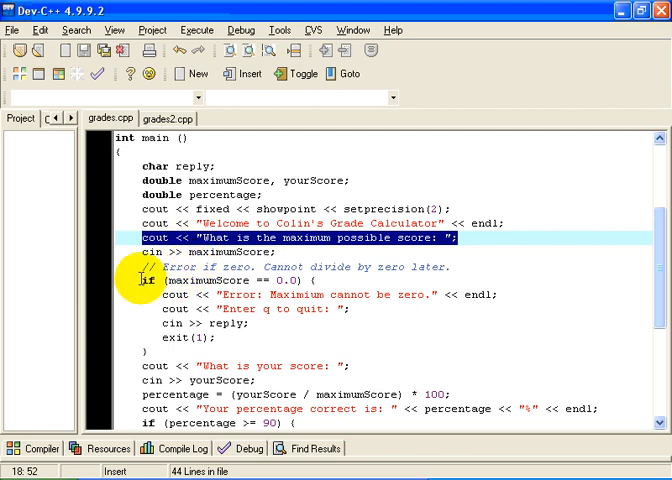
pyautogui.moveTo(314, 393)
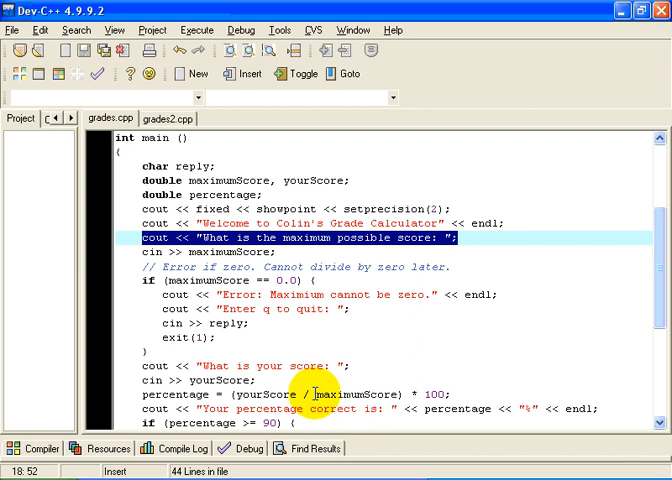
pyautogui.doubleClick(355, 394)
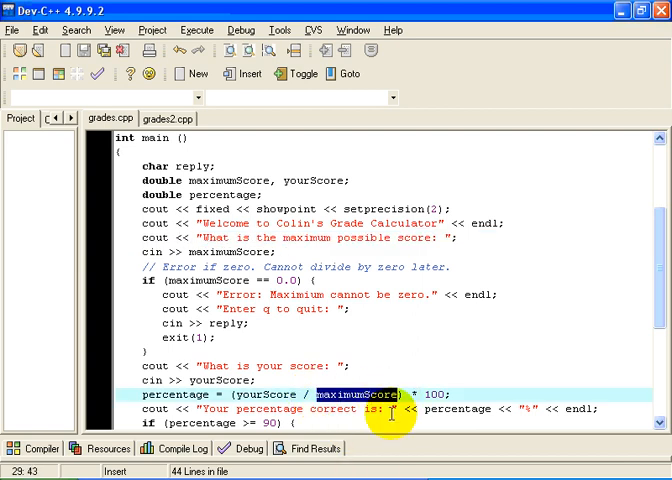
pyautogui.moveTo(663, 234)
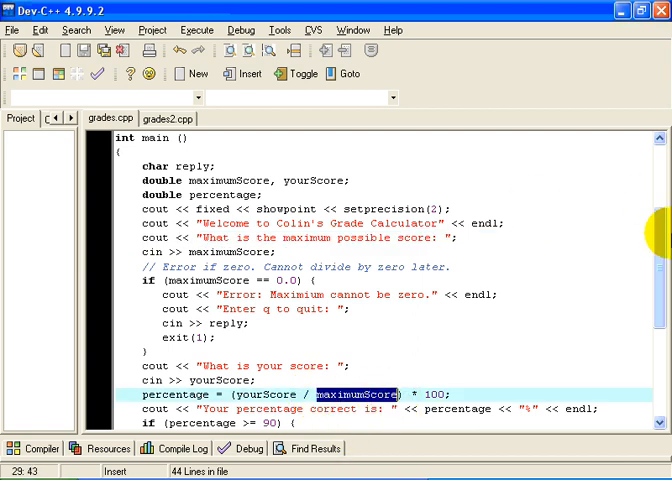
# Highlight else in the grading chain, then bring up grades2.cpp in the editor
pyautogui.scroll(-3)
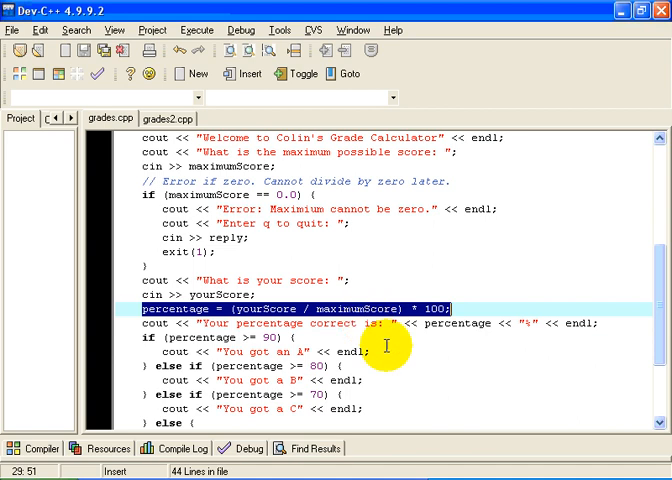
pyautogui.moveTo(440, 322)
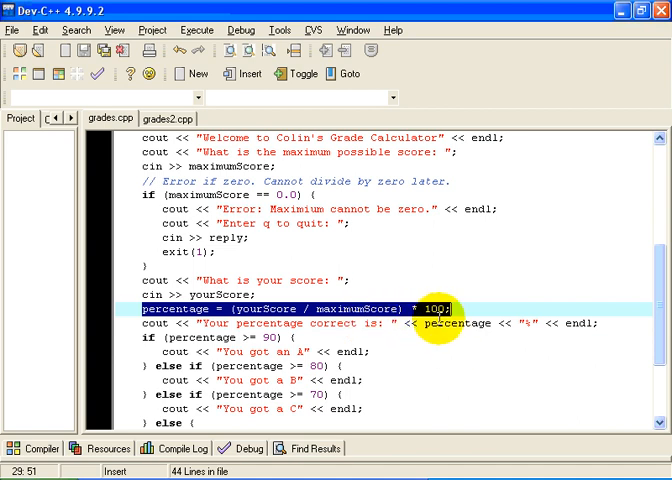
pyautogui.moveTo(545, 309)
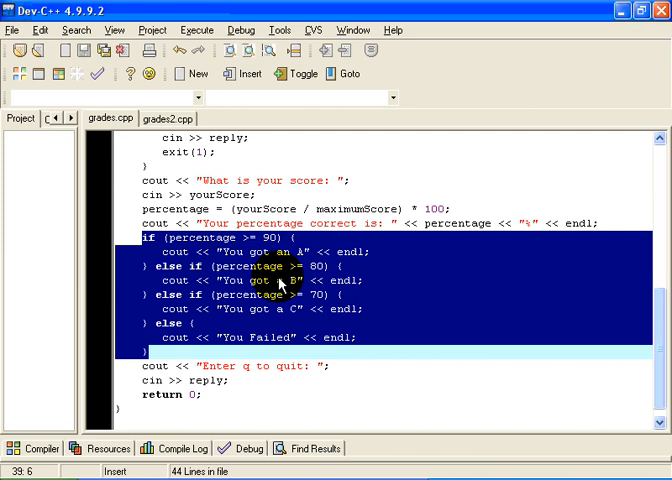
pyautogui.moveTo(185, 294)
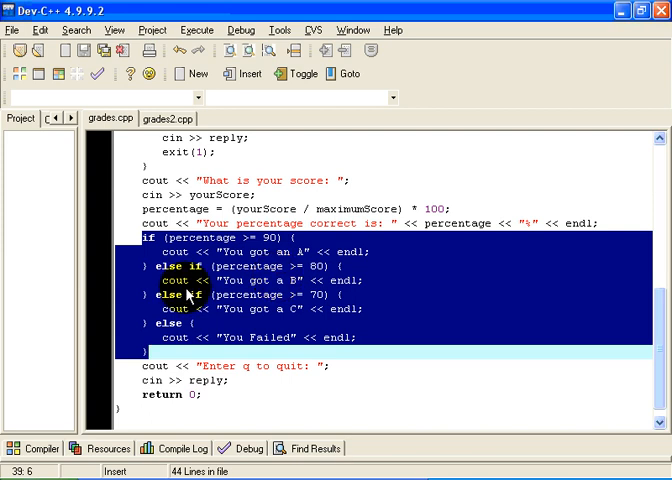
pyautogui.moveTo(297, 300)
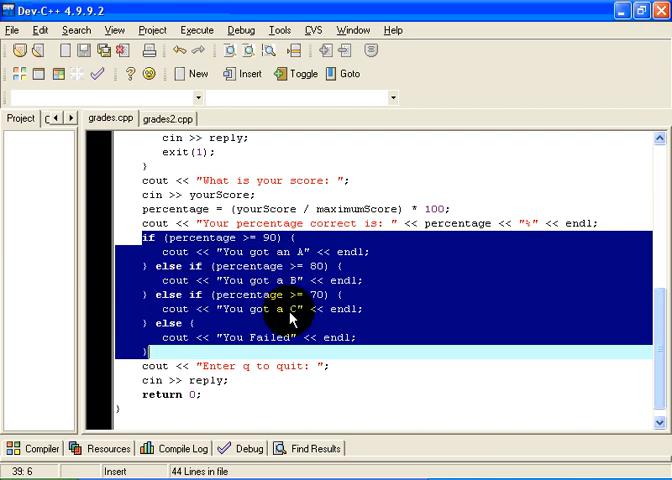
pyautogui.moveTo(157, 238)
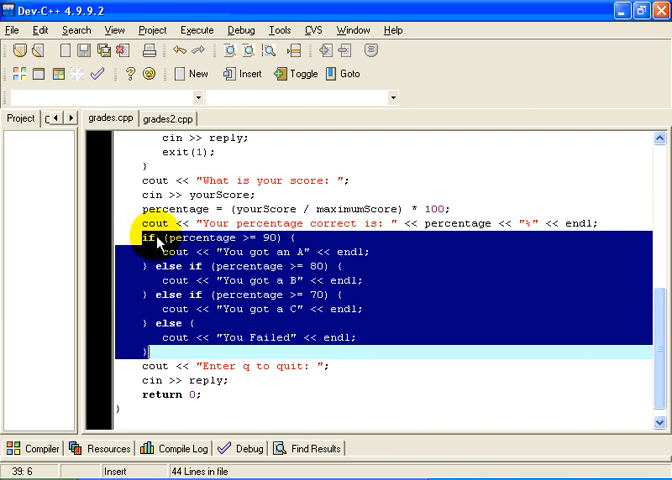
pyautogui.moveTo(160, 323)
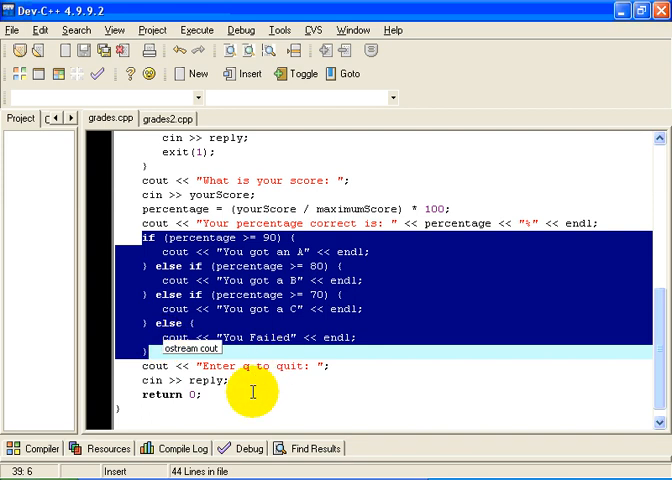
pyautogui.moveTo(252, 392)
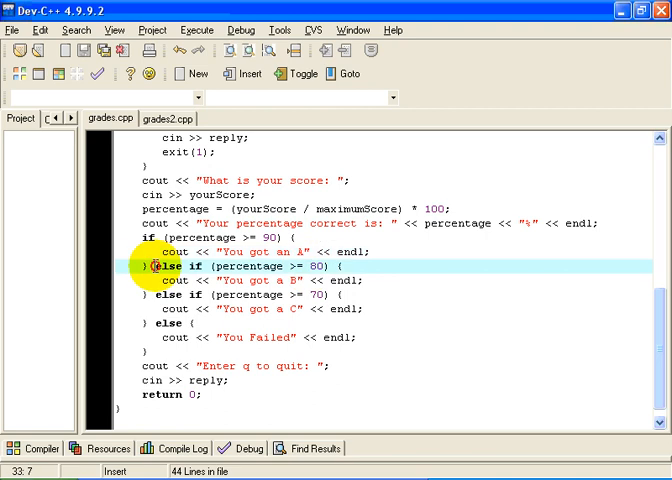
pyautogui.doubleClick(167, 265)
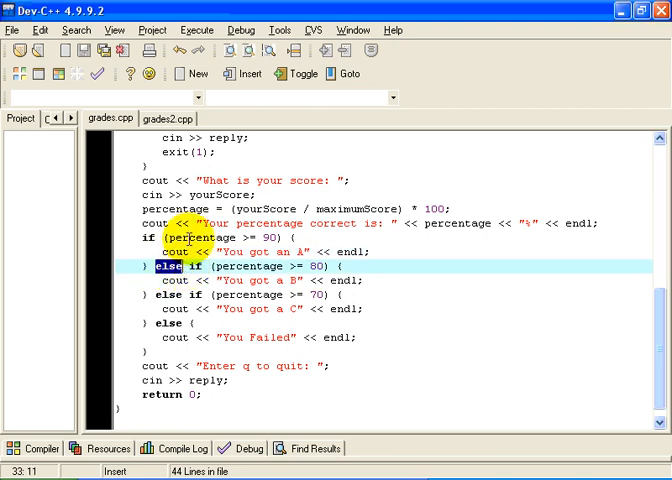
pyautogui.moveTo(185, 237)
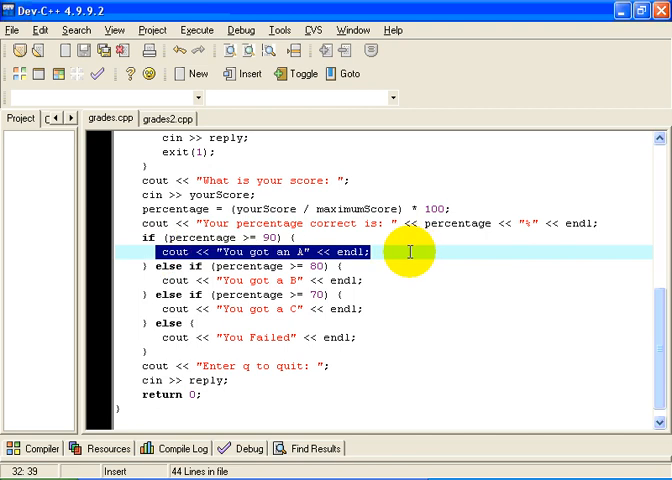
pyautogui.moveTo(407, 330)
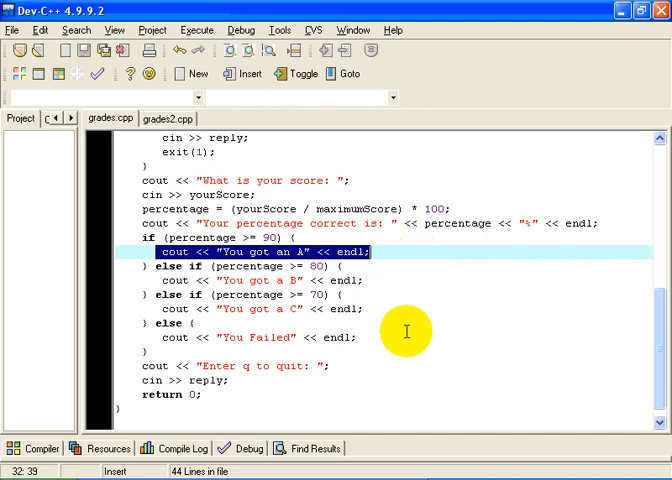
pyautogui.click(162, 117)
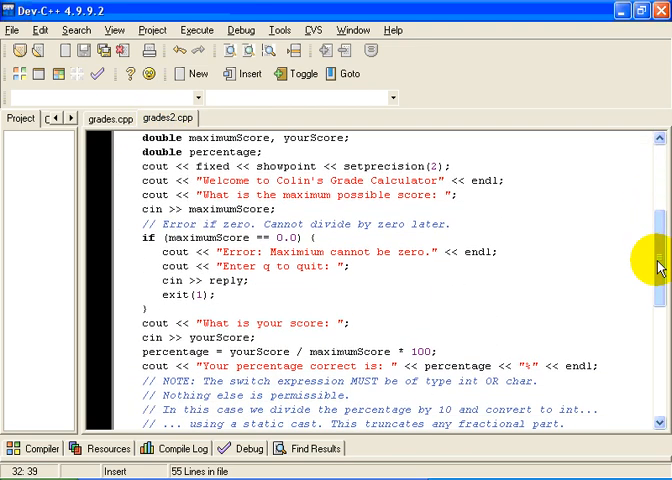
pyautogui.moveTo(653, 255)
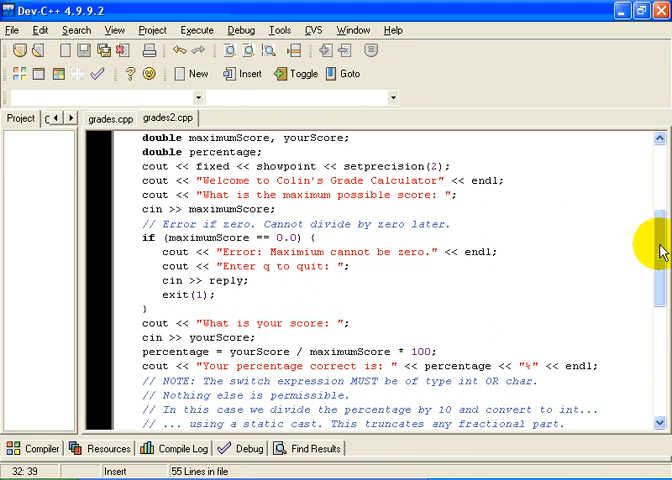
pyautogui.scroll(-3)
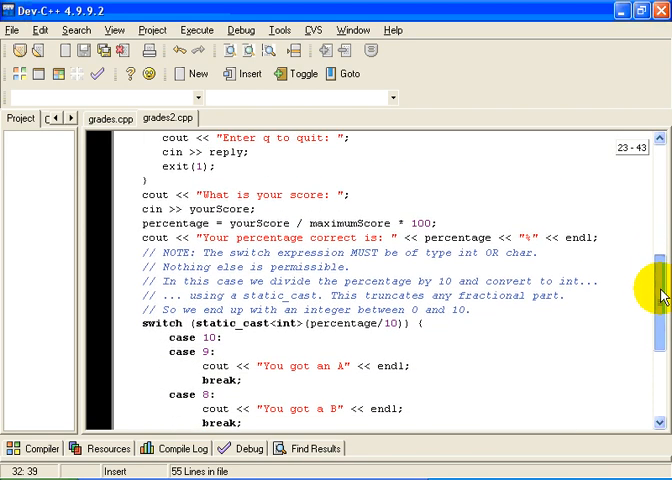
pyautogui.scroll(-3)
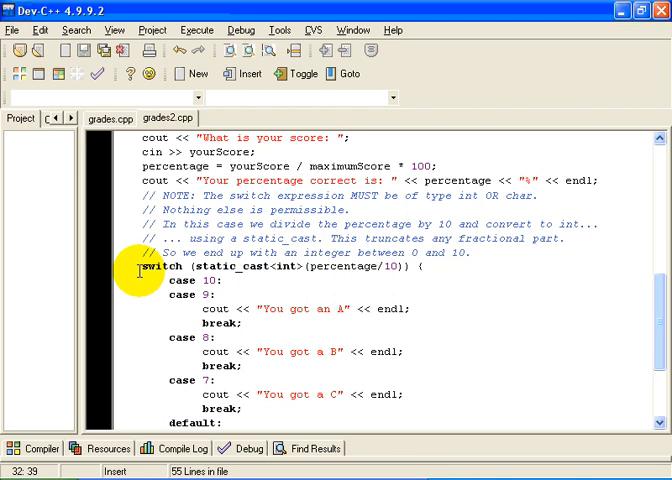
pyautogui.scroll(-3)
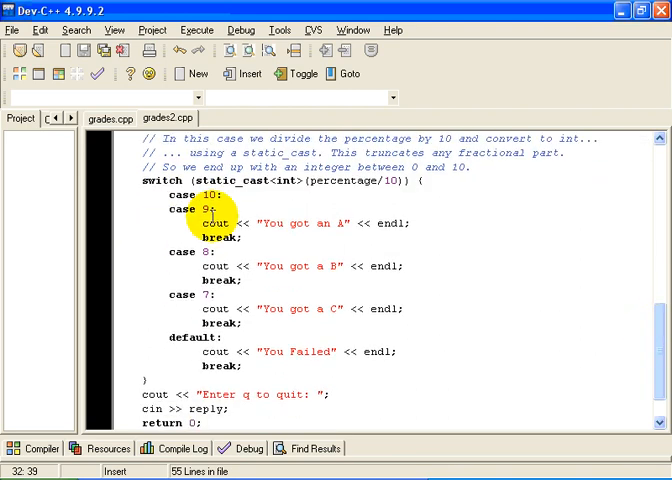
pyautogui.moveTo(162, 181); pyautogui.dragTo(175, 294)
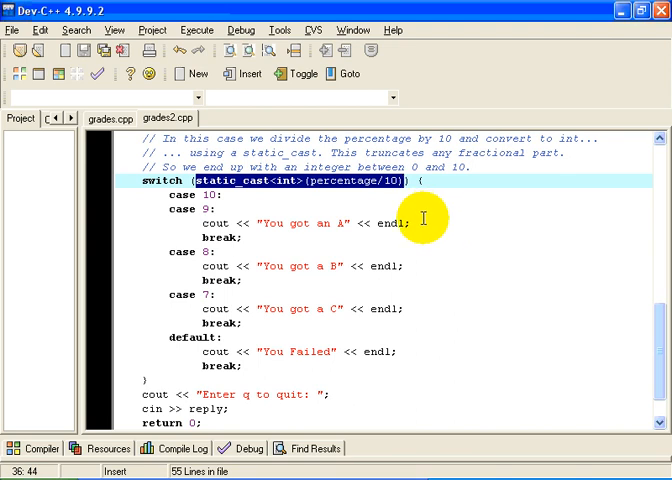
pyautogui.moveTo(316, 207)
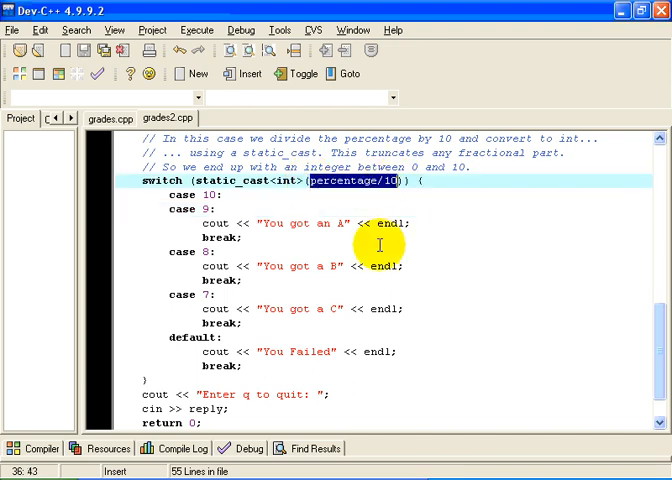
pyautogui.moveTo(397, 186)
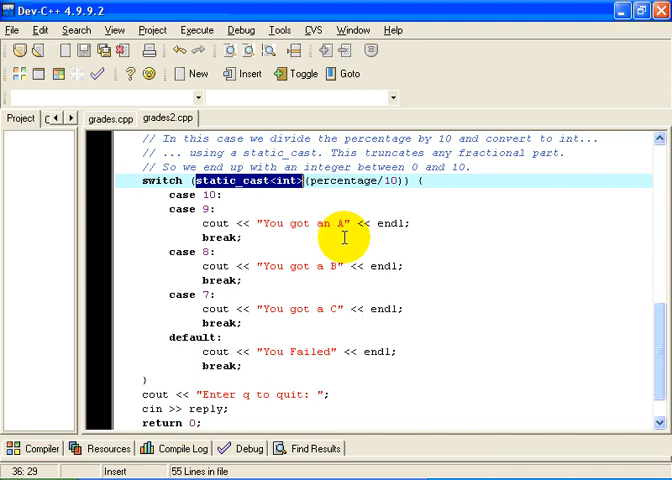
pyautogui.moveTo(163, 199)
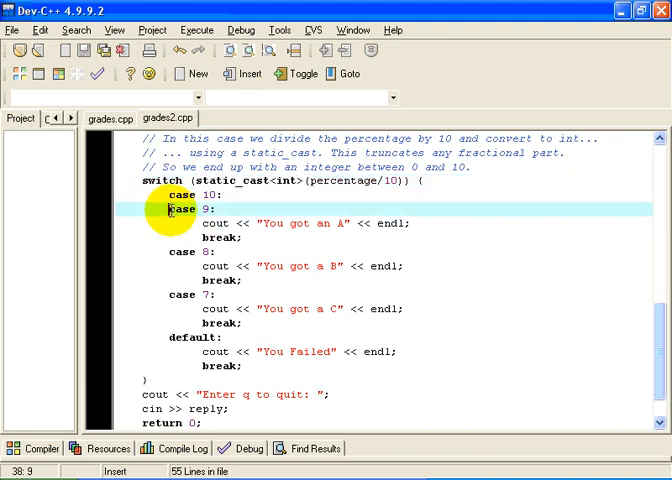
pyautogui.moveTo(168, 209); pyautogui.dragTo(437, 225)
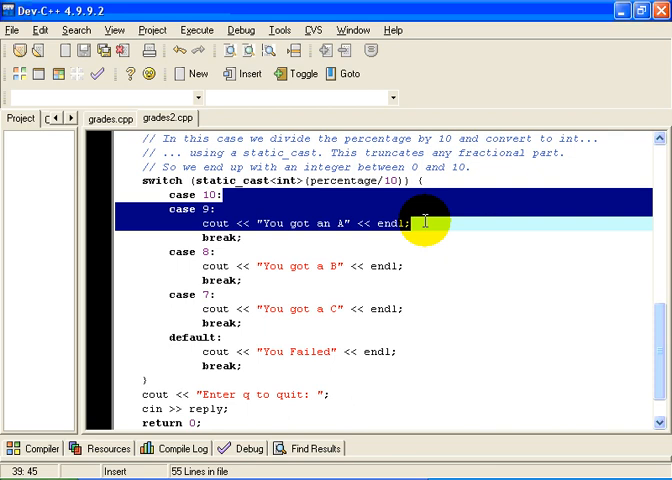
pyautogui.moveTo(165, 339)
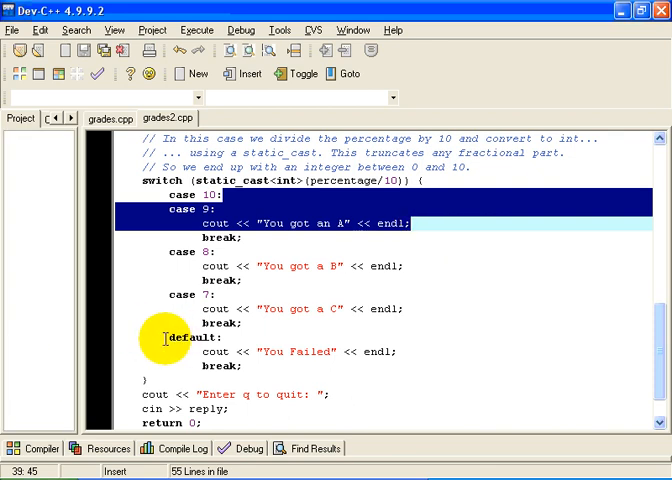